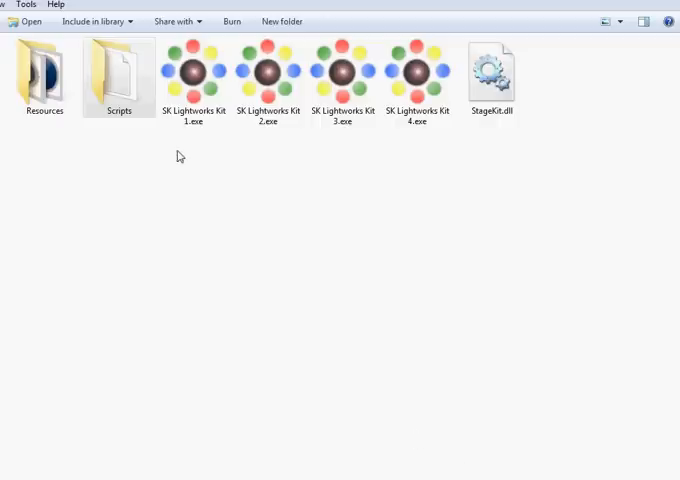
mouse_move(194, 148)
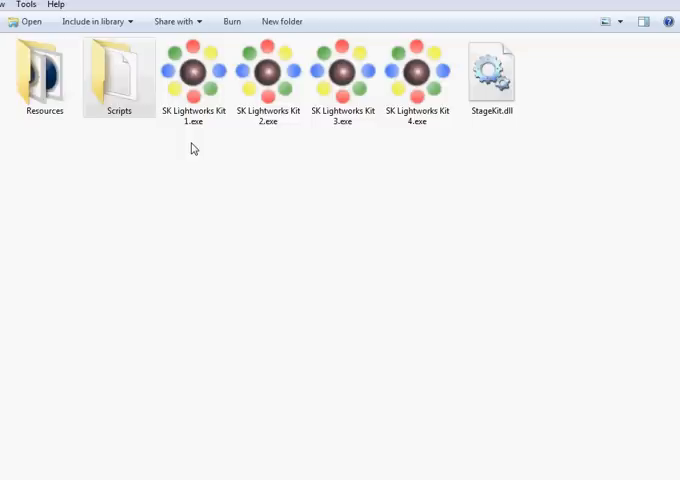
mouse_move(192, 152)
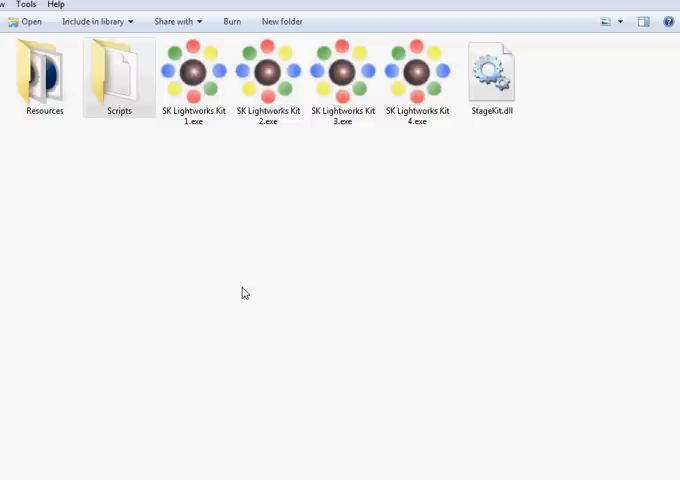
mouse_move(180, 164)
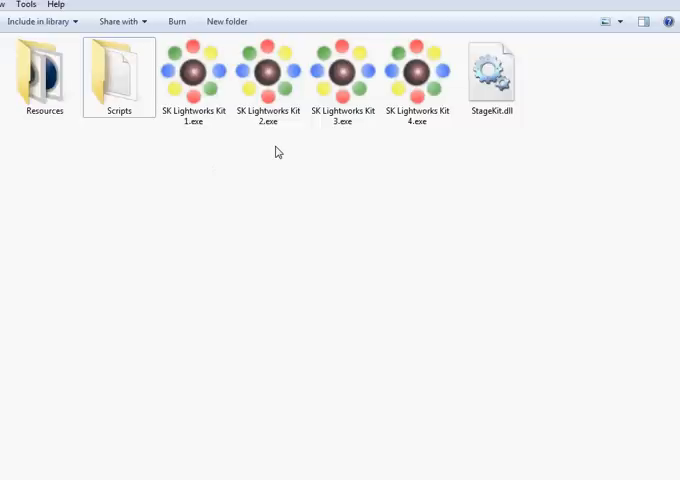
mouse_move(268, 76)
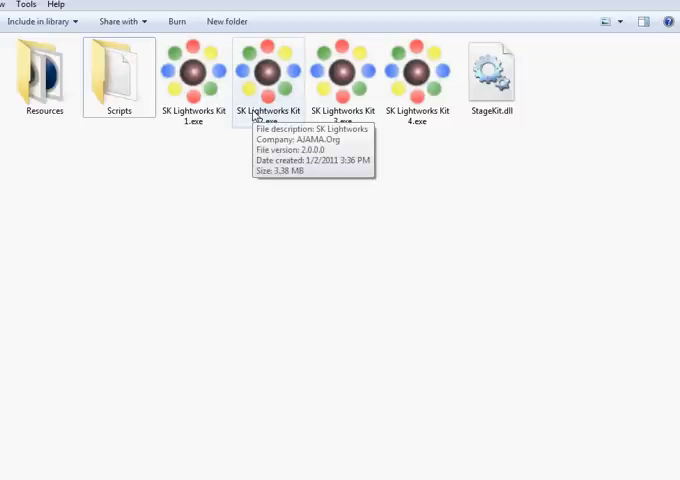
mouse_move(316, 88)
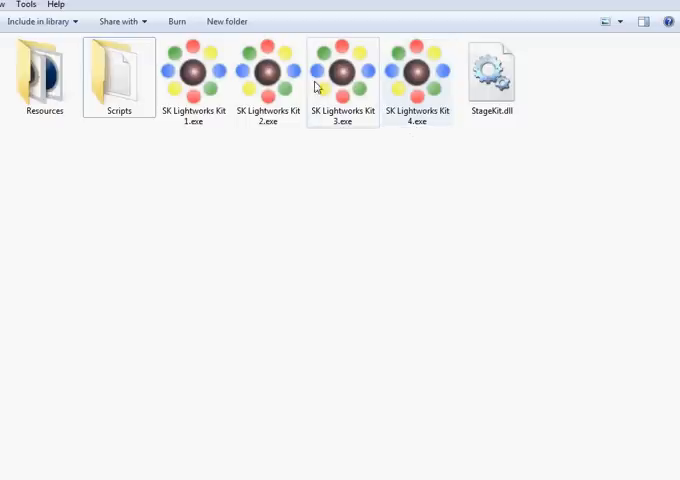
- Select SK Lightworks Kit 1.exe in the folder of four kit executables
left_click(194, 72)
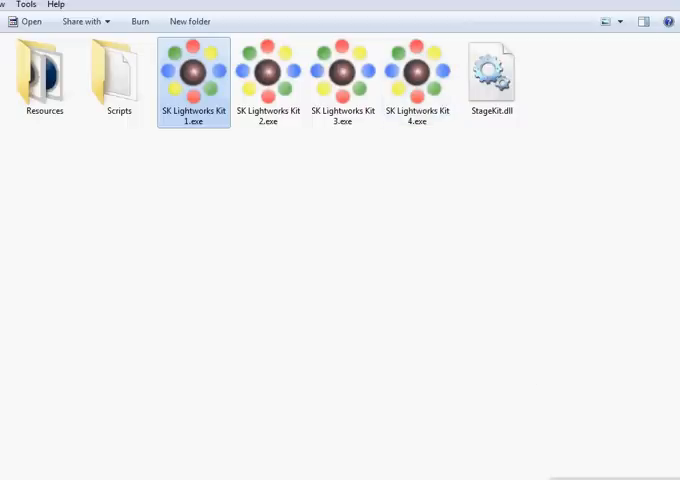
- Launch the Kit 1 controller and try the Green Circle, Rand Yellows and Rand Greens LED patterns
double_click(194, 72)
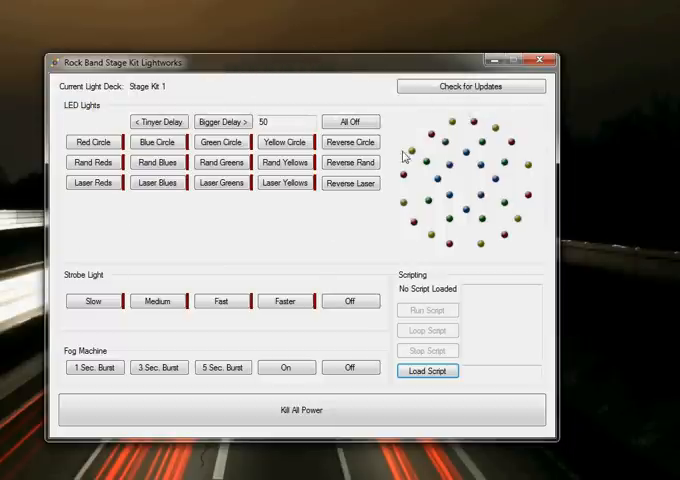
mouse_move(392, 236)
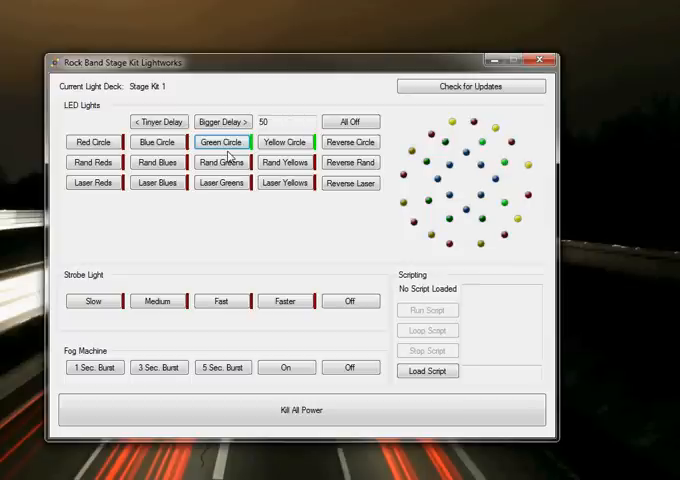
left_click(222, 162)
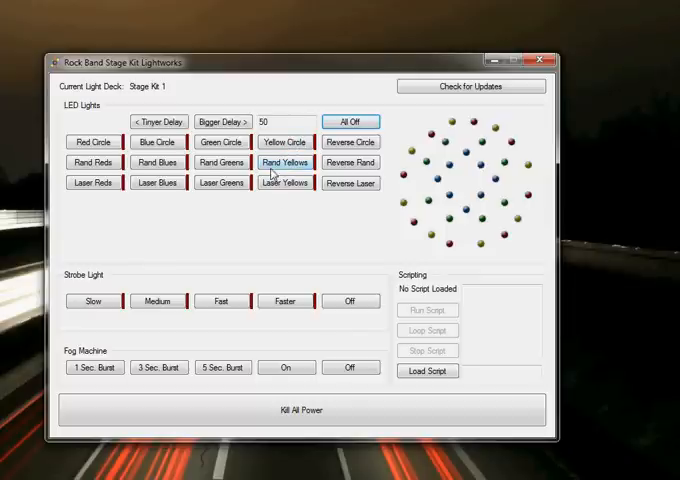
left_click(220, 162)
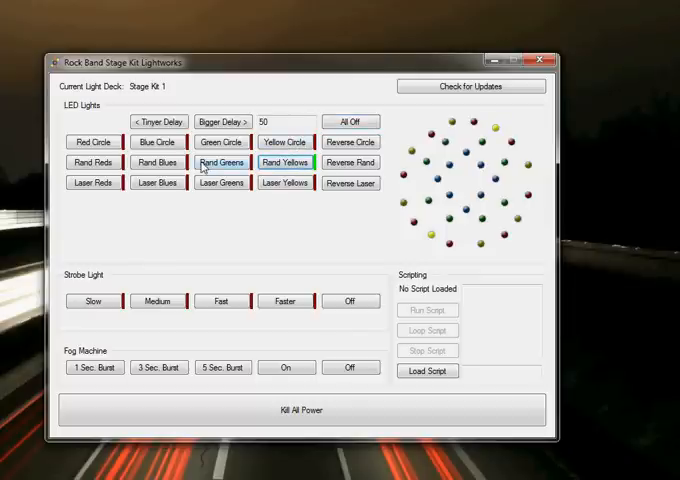
left_click(156, 162)
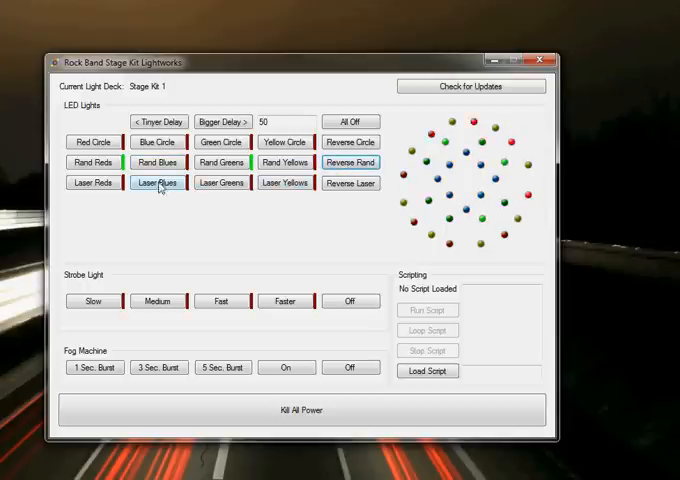
- Switch the LEDs to the Laser Blues pattern
left_click(156, 184)
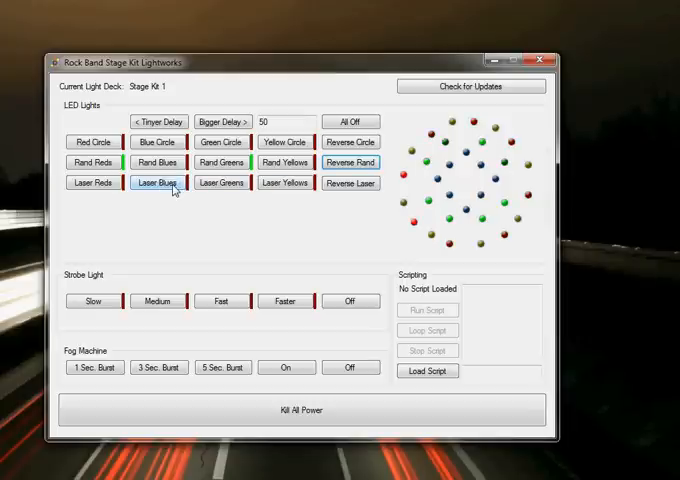
left_click(156, 184)
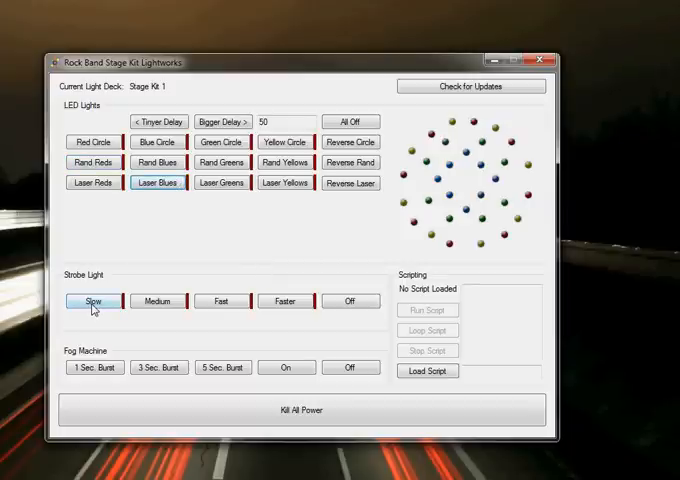
- Run the strobe light at Fast then Faster speed, then turn it Off
left_click(220, 300)
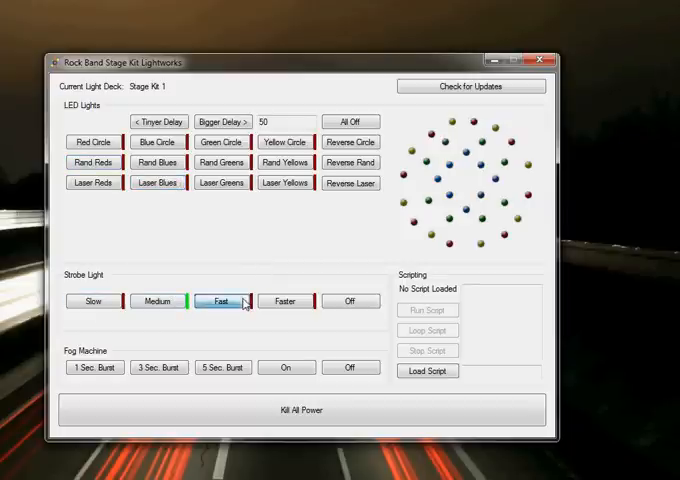
left_click(284, 300)
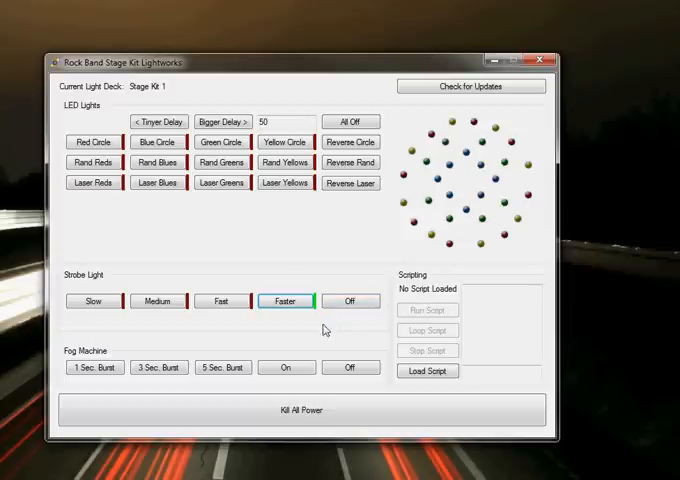
left_click(352, 300)
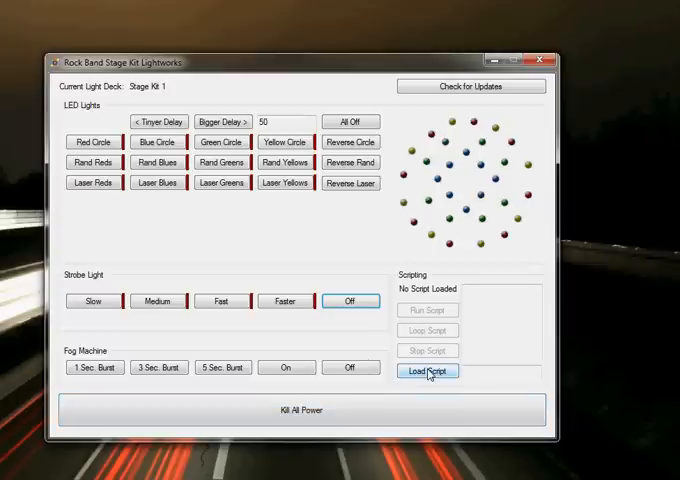
left_click(428, 372)
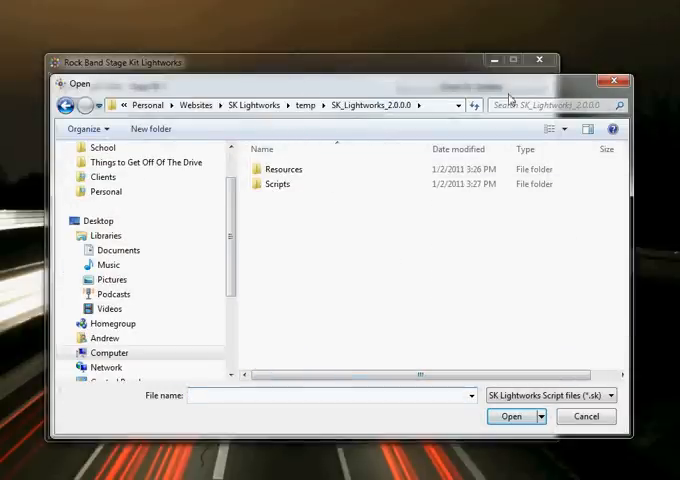
- Choose demo.sk from the Scripts folder as the light script
double_click(278, 184)
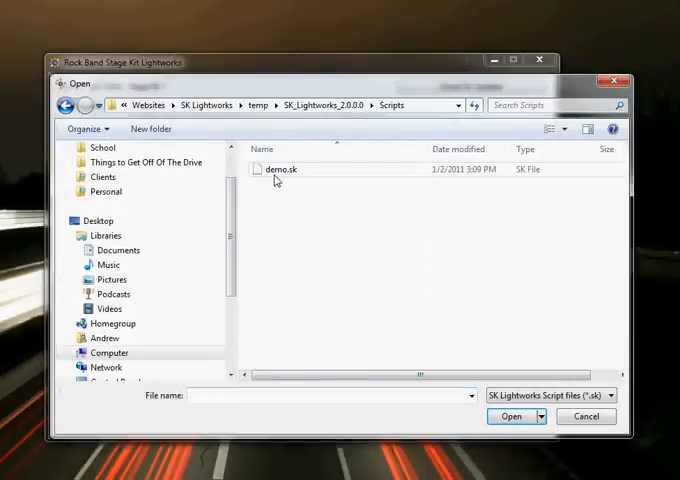
left_click(510, 416)
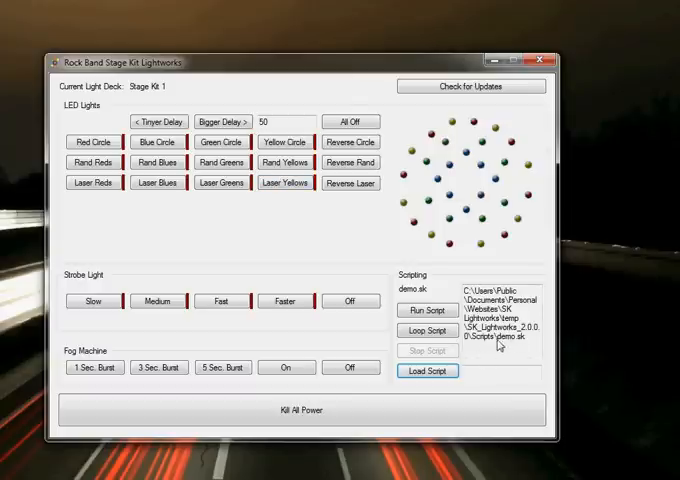
- Load demo.sk, run it to completion and dismiss the finished message
double_click(504, 348)
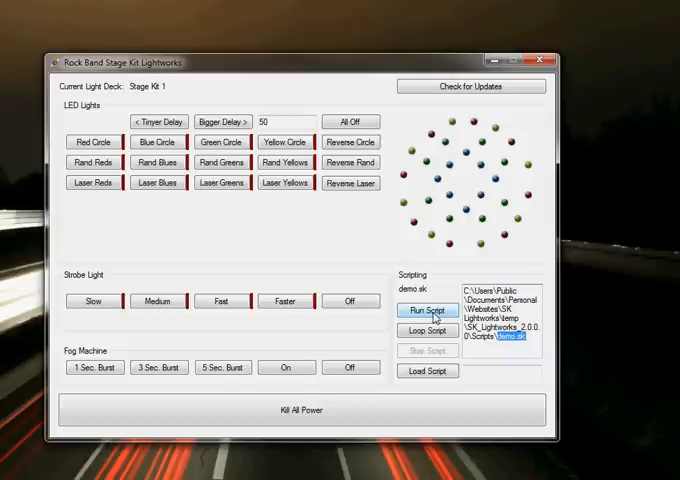
left_click(428, 310)
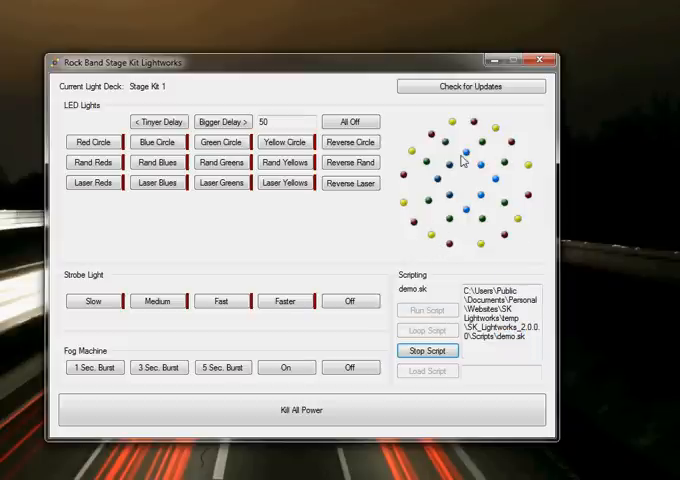
left_click(352, 368)
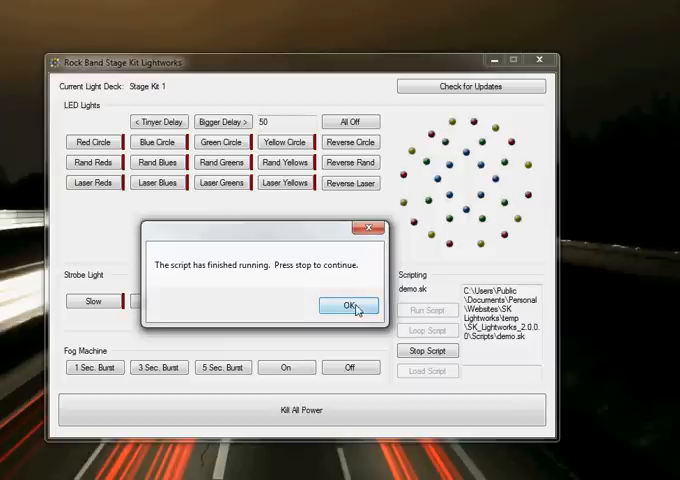
left_click(348, 304)
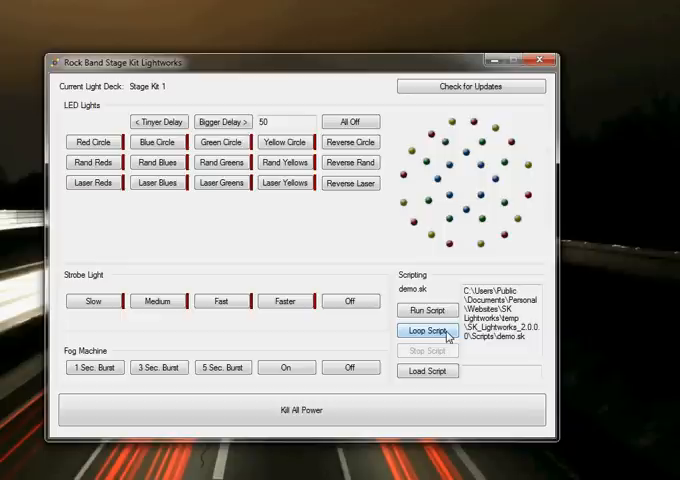
- Set demo.sk playing on a continuous loop
left_click(426, 332)
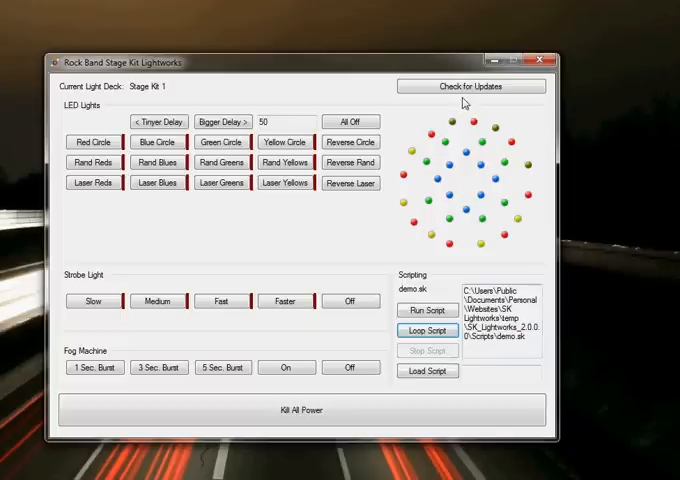
- Check for updates and acknowledge the 'You're up to date!' notice
left_click(472, 84)
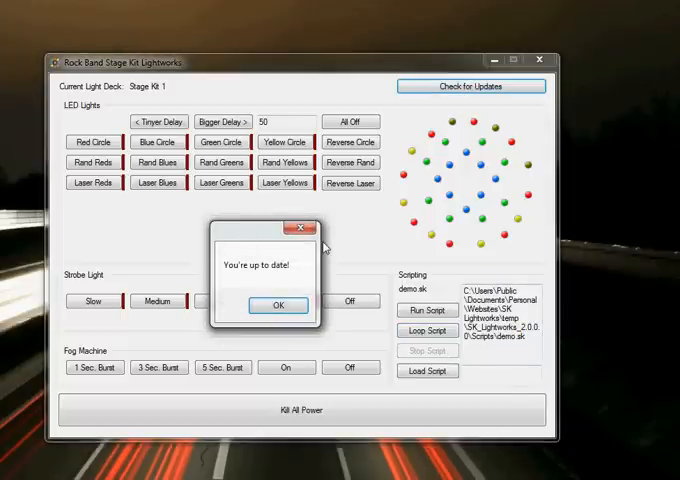
left_click(278, 304)
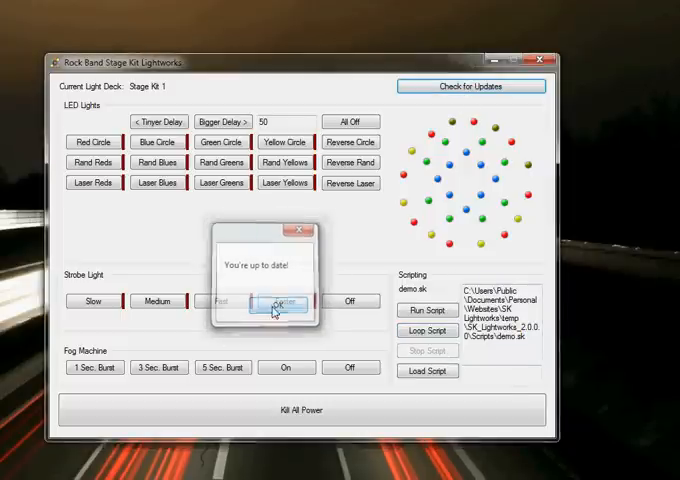
left_click(284, 304)
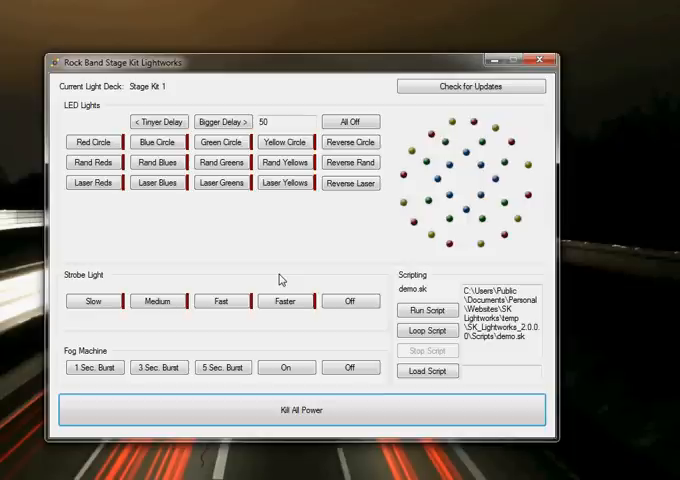
mouse_move(284, 280)
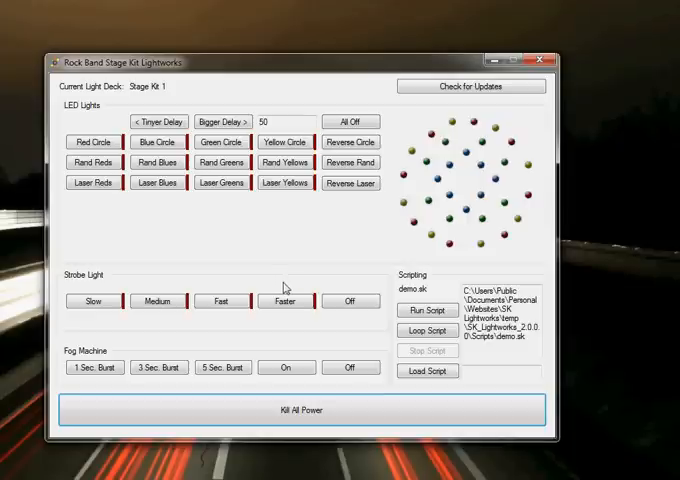